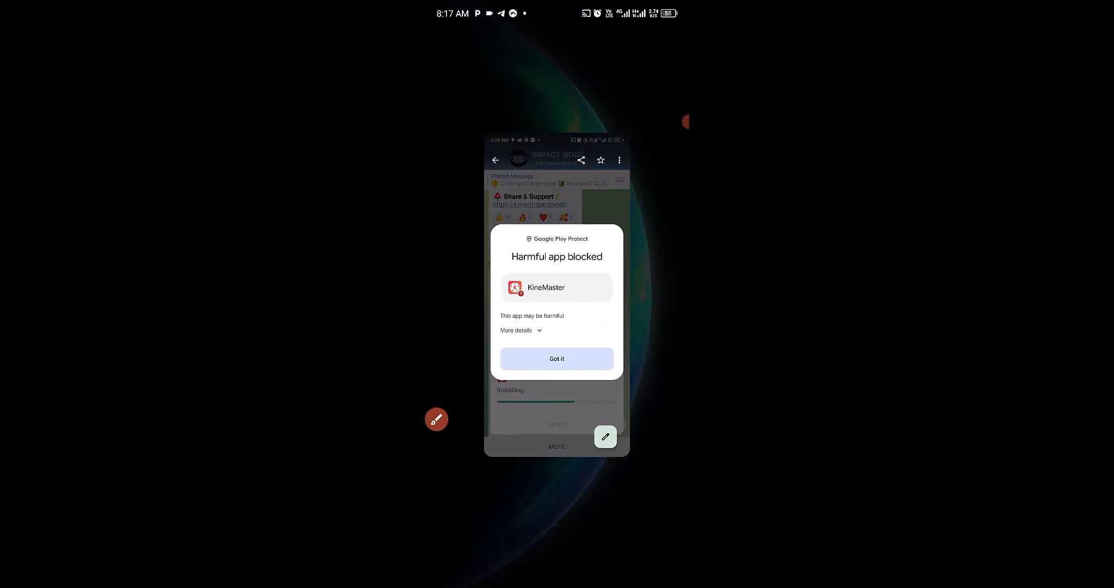
- Leave the Recents overview and launch Google Play Store from the app drawer
left_click(556, 358)
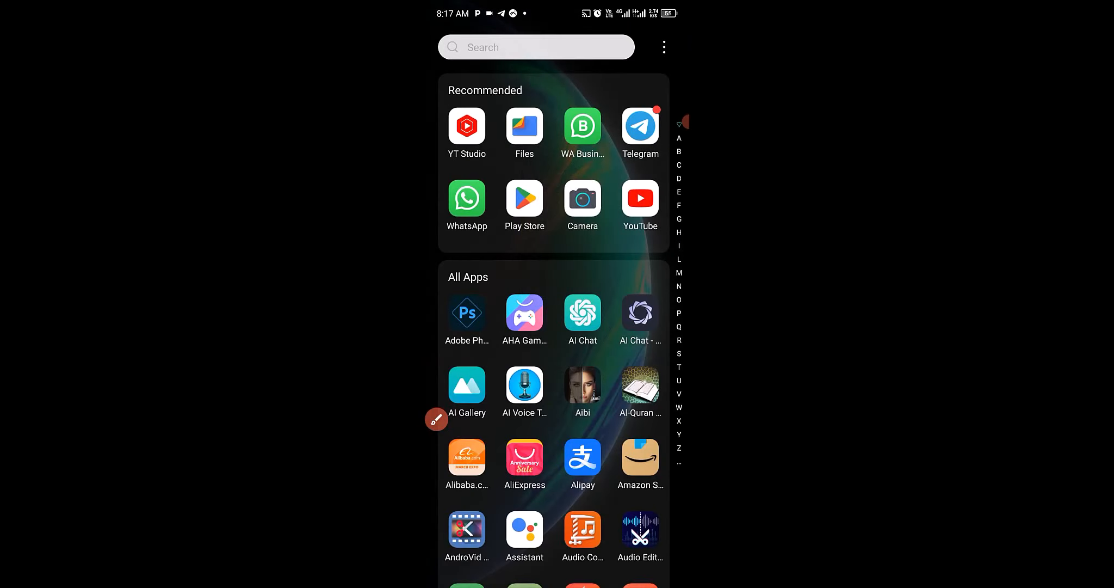
left_click(436, 419)
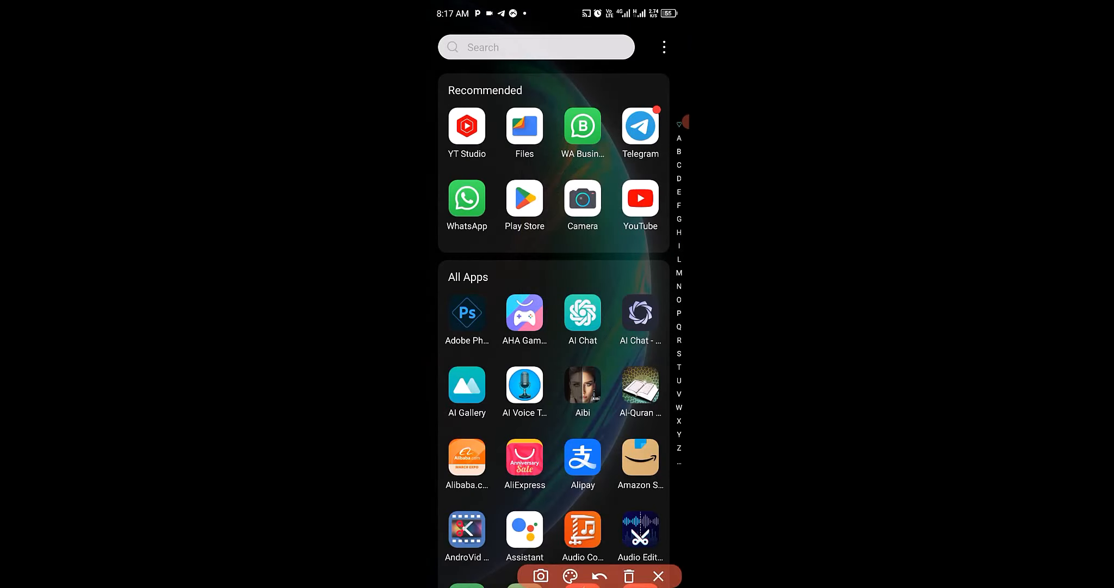
left_click_drag(497, 171, 553, 227)
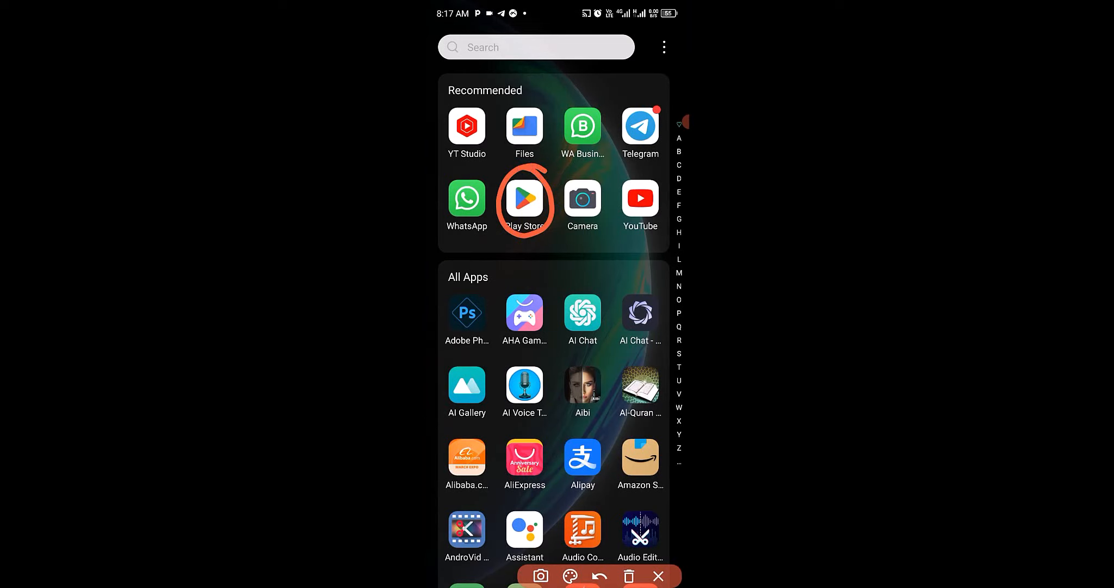
left_click(524, 199)
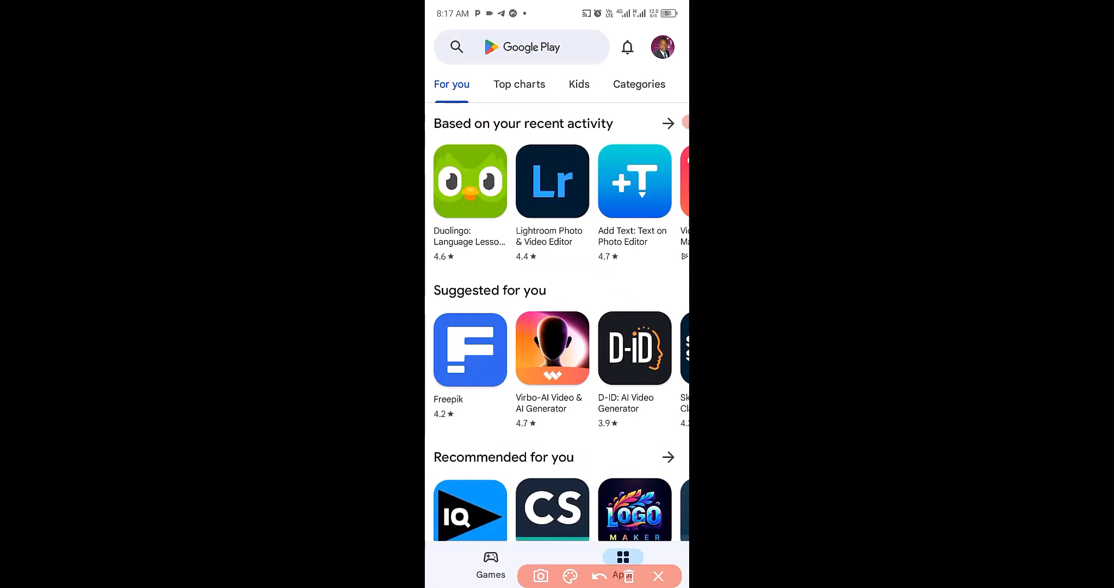
- Reach the Play Protect settings page via the account menu
left_click(523, 46)
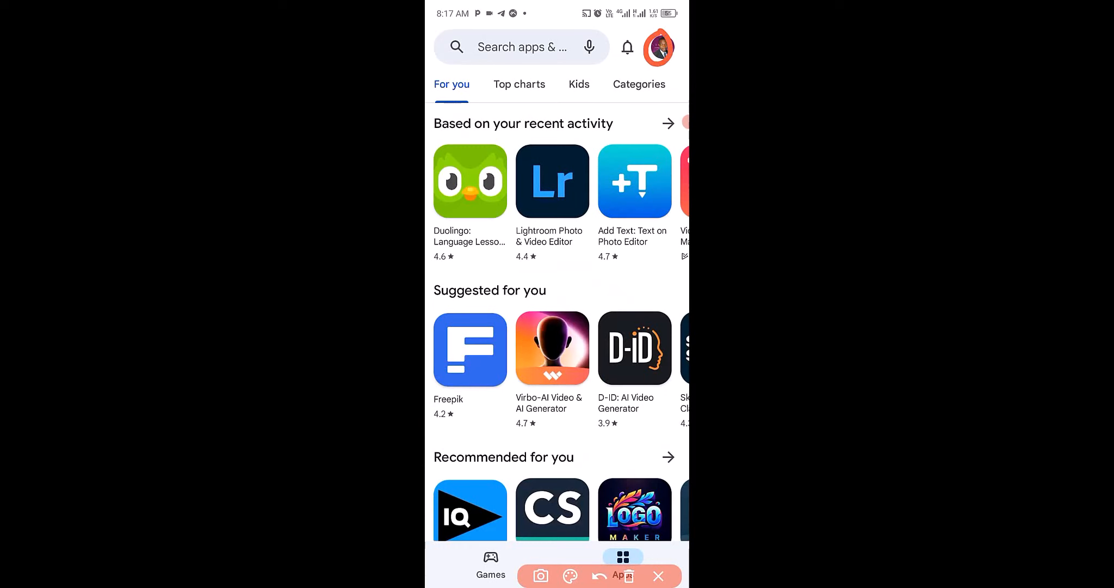
left_click(658, 47)
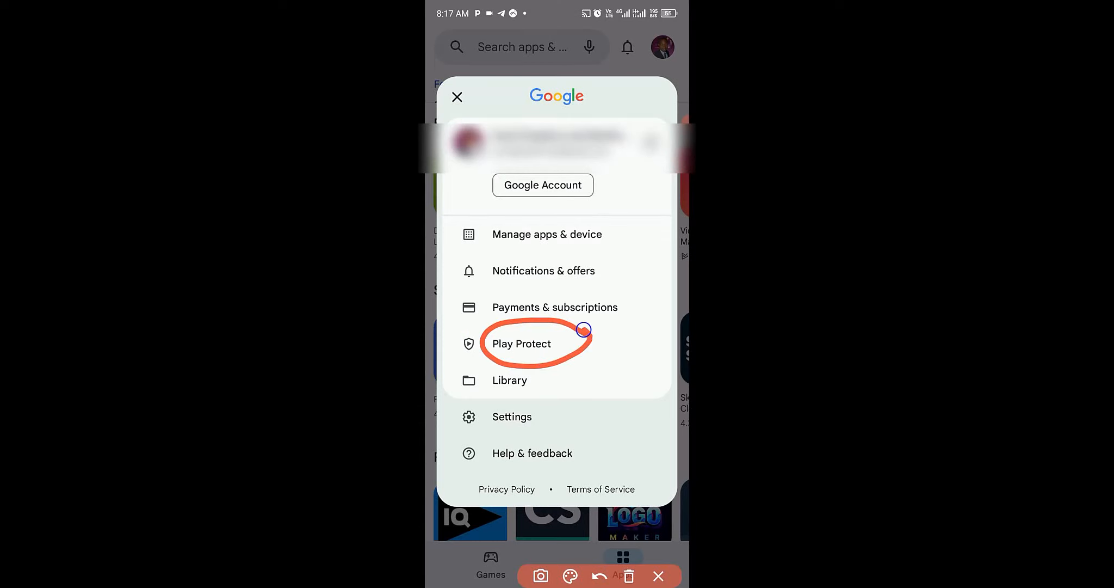
left_click(521, 342)
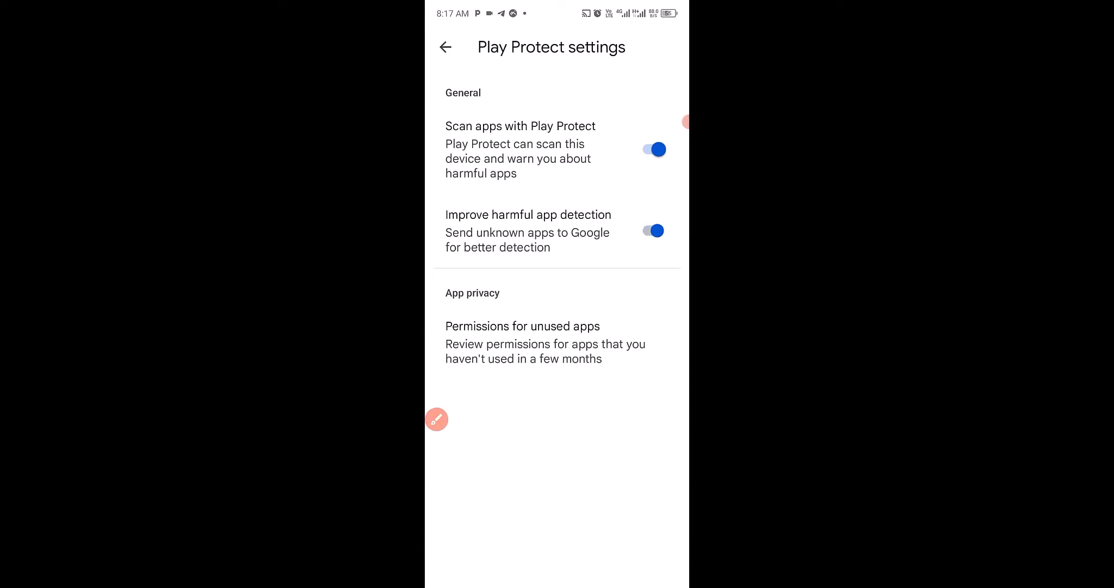
- Switch off 'Improve harmful app detection' and 'Scan apps with Play Protect', confirming Turn off, then go Home
left_click(650, 231)
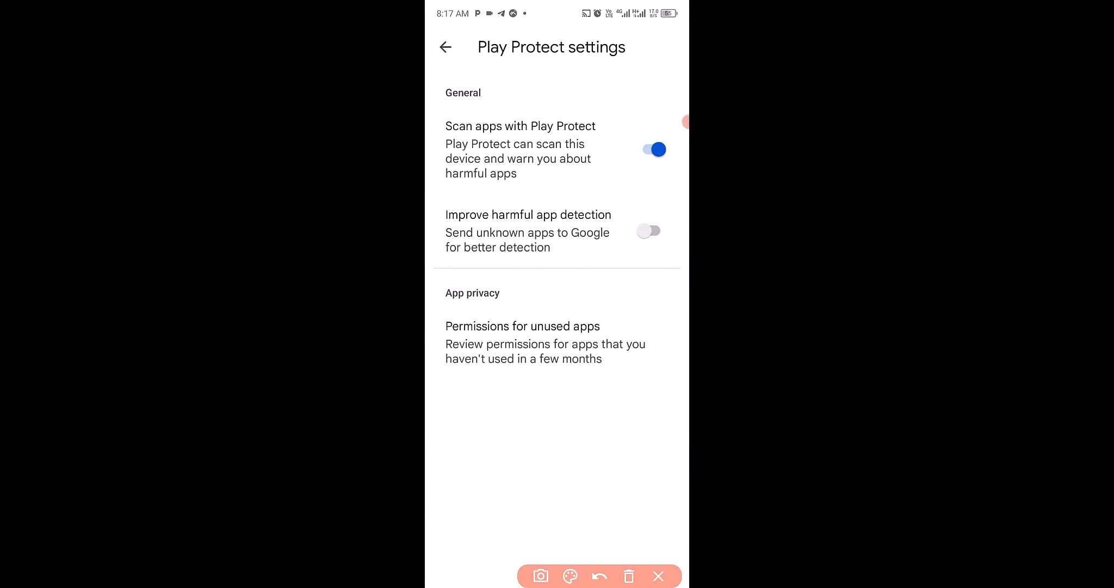
left_click(652, 149)
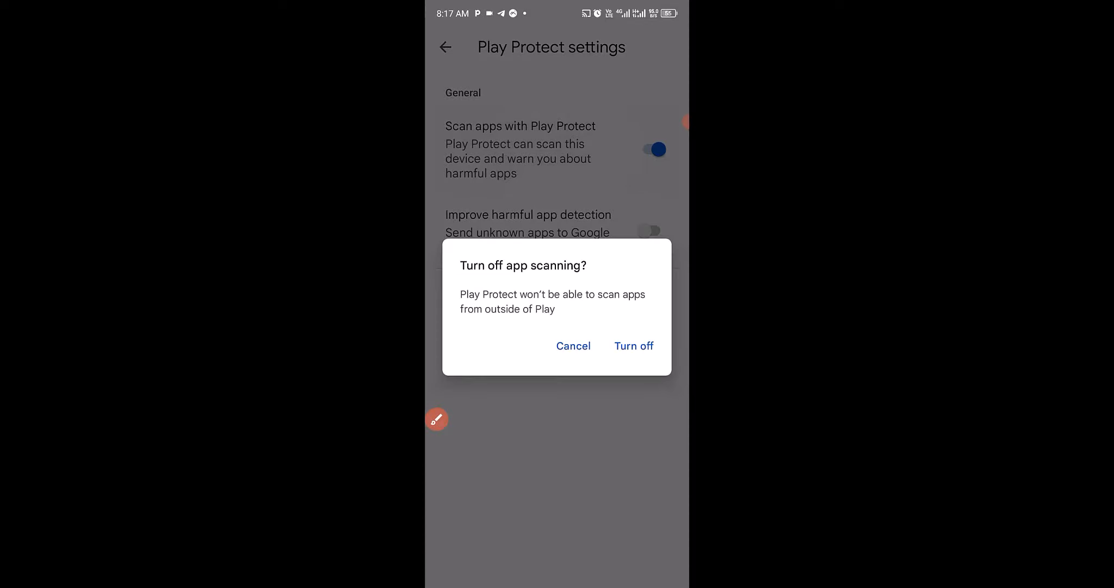
left_click(573, 346)
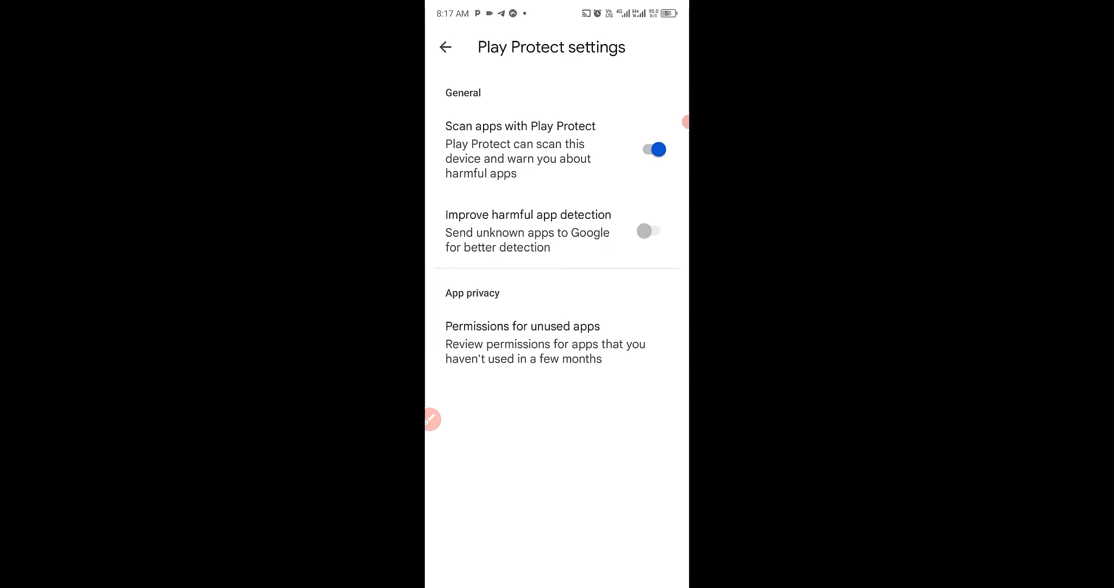
left_click(653, 149)
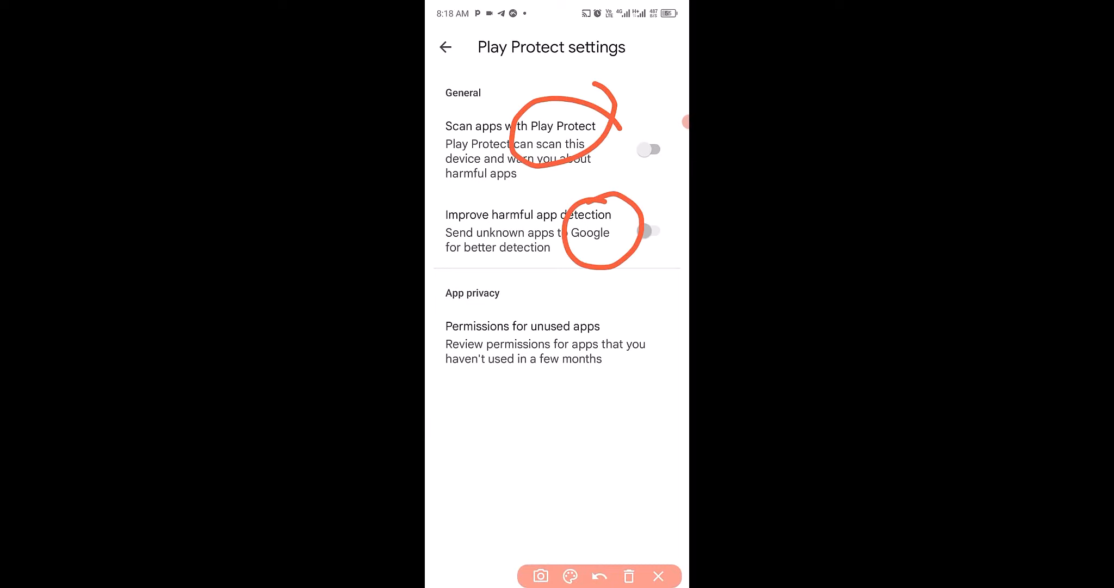
left_click(657, 576)
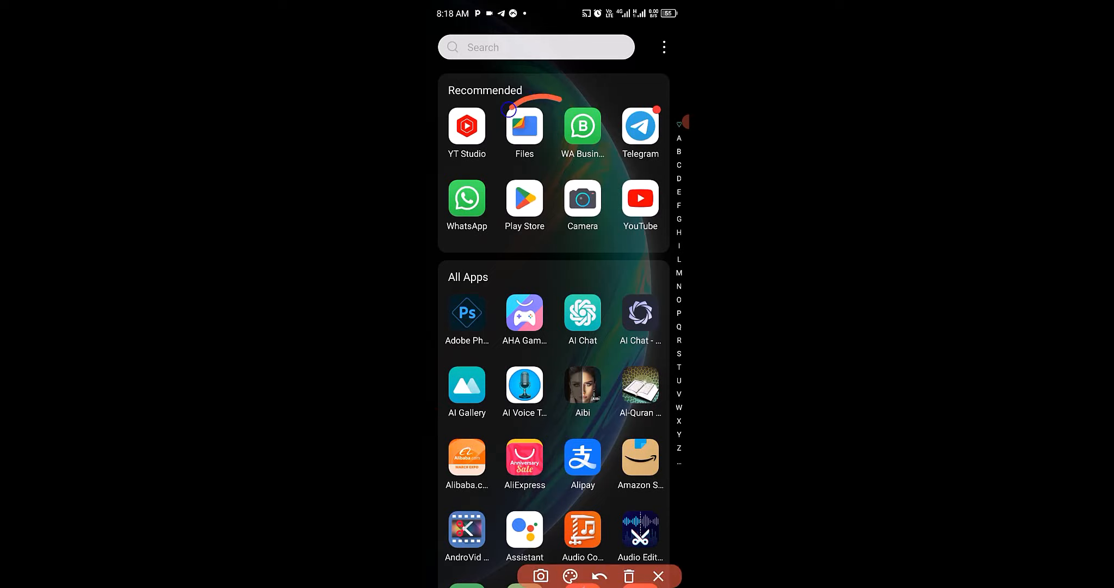
- Install the KineMaster .apk from the Downloads category in Files by Google
left_click(525, 126)
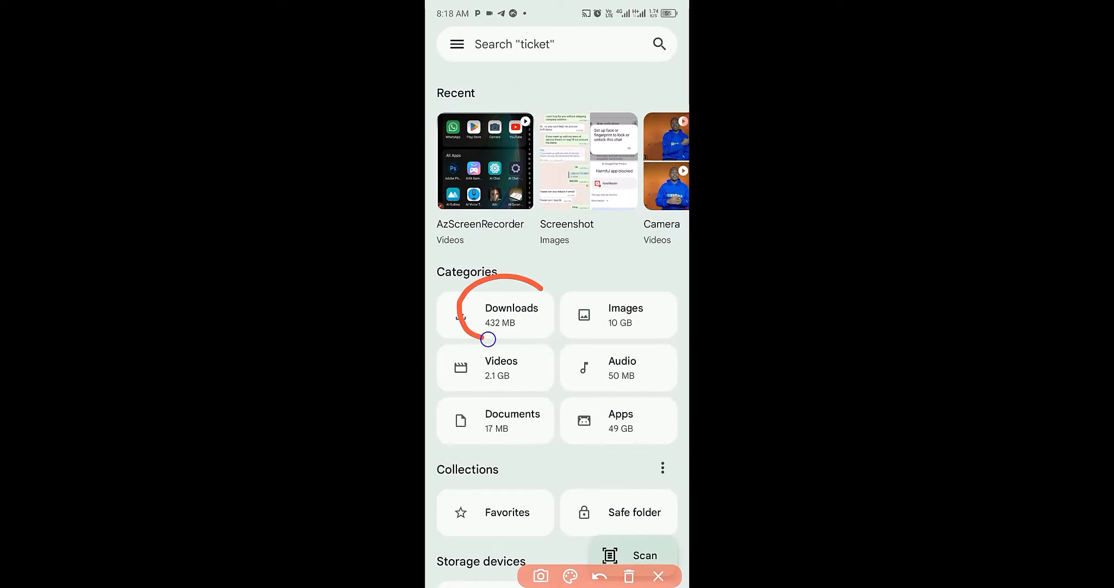
left_click(495, 315)
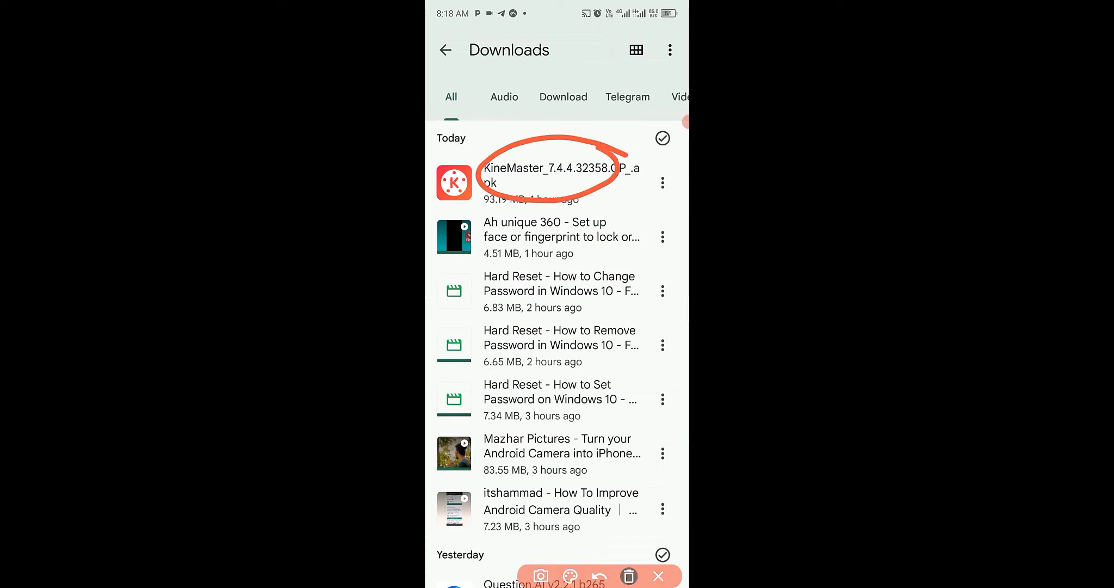
left_click(561, 175)
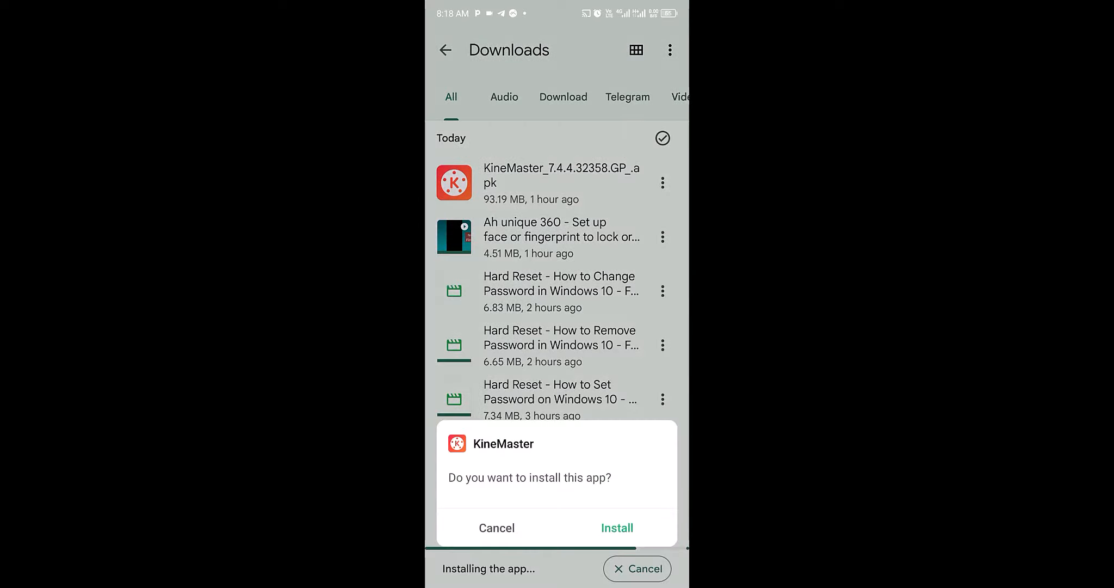
left_click(616, 527)
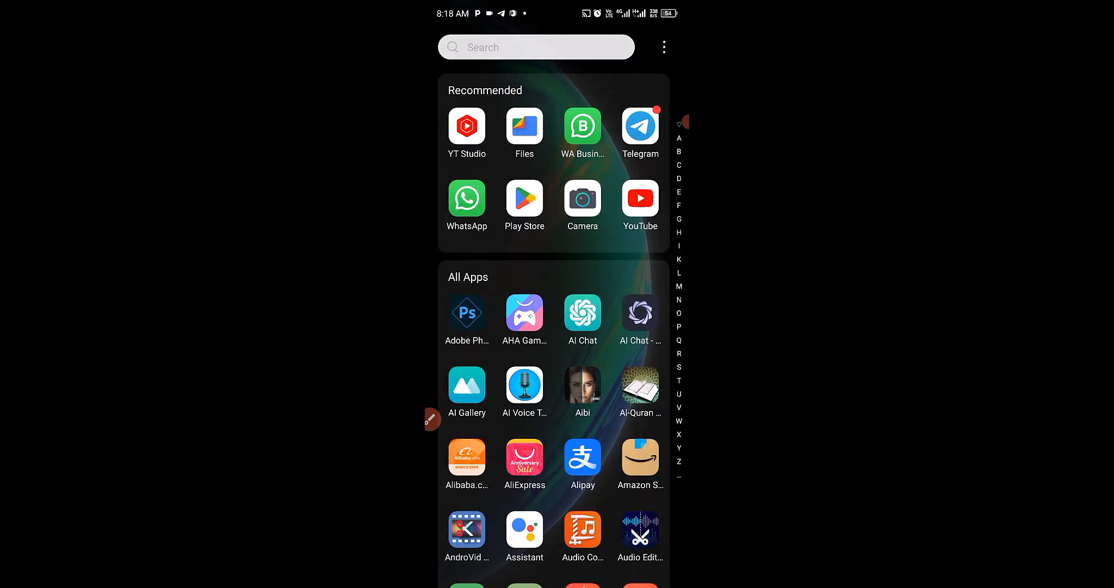
- Scroll the app drawer down to KineMaster and bring up its Home screen
scroll("down", 3)
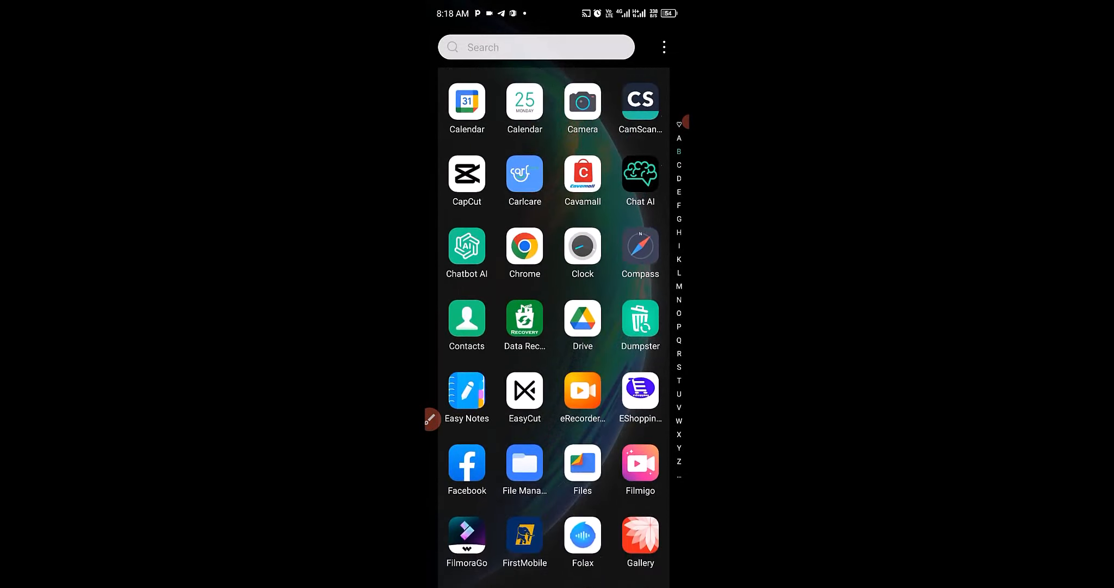
scroll("down", 3)
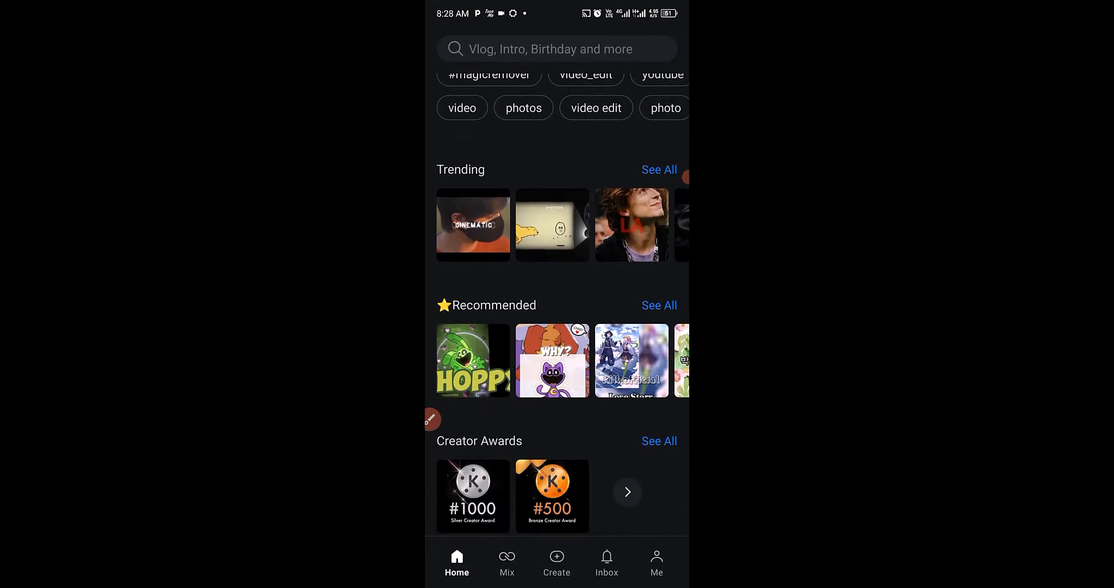
scroll("down", 3)
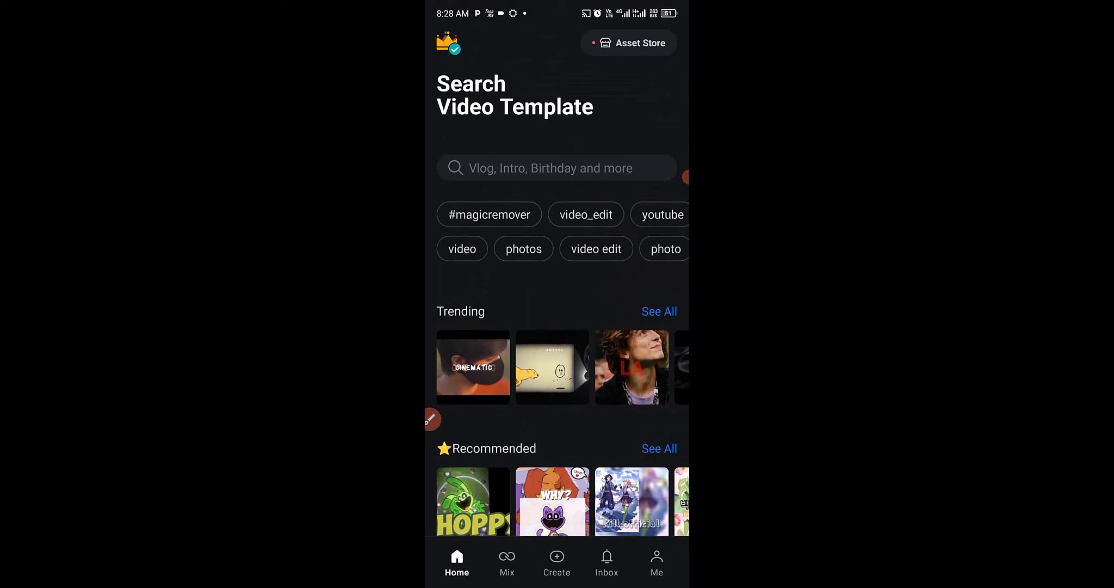